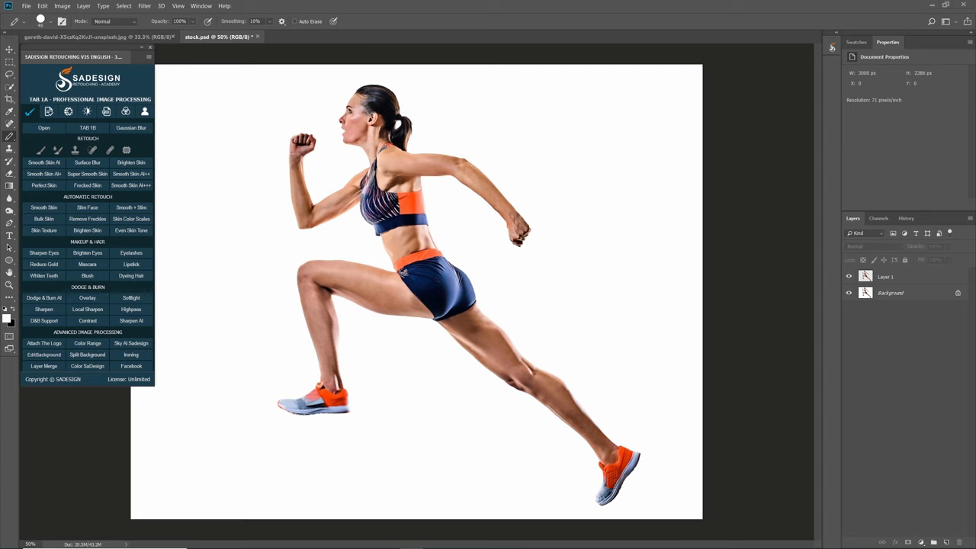
mouse_move(901, 438)
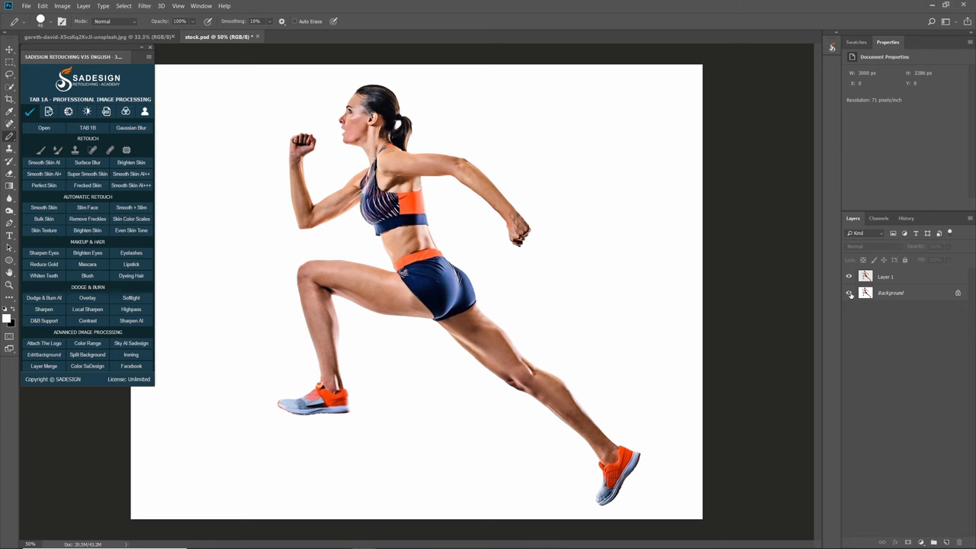
Step: Add a black-filled layer above the background and reselect the runner layer
click(849, 293)
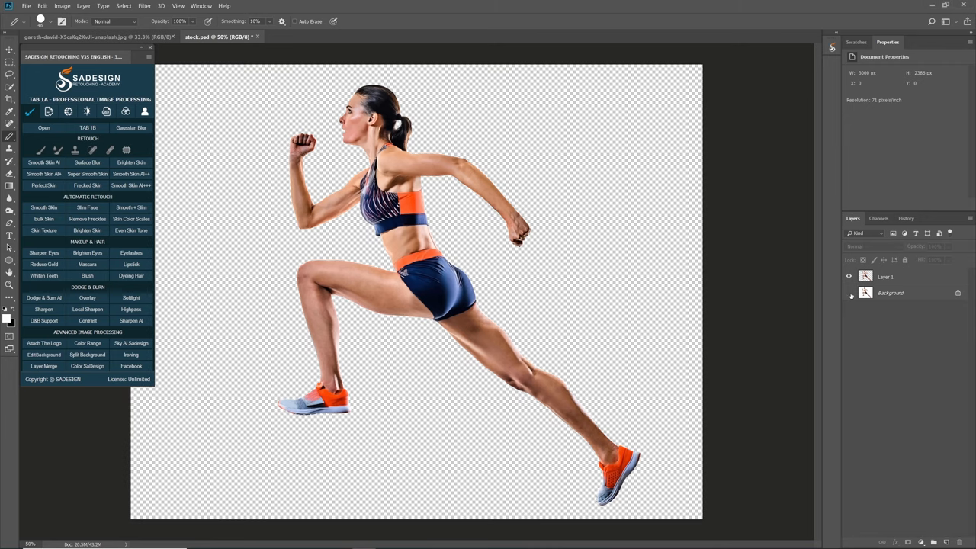
click(849, 293)
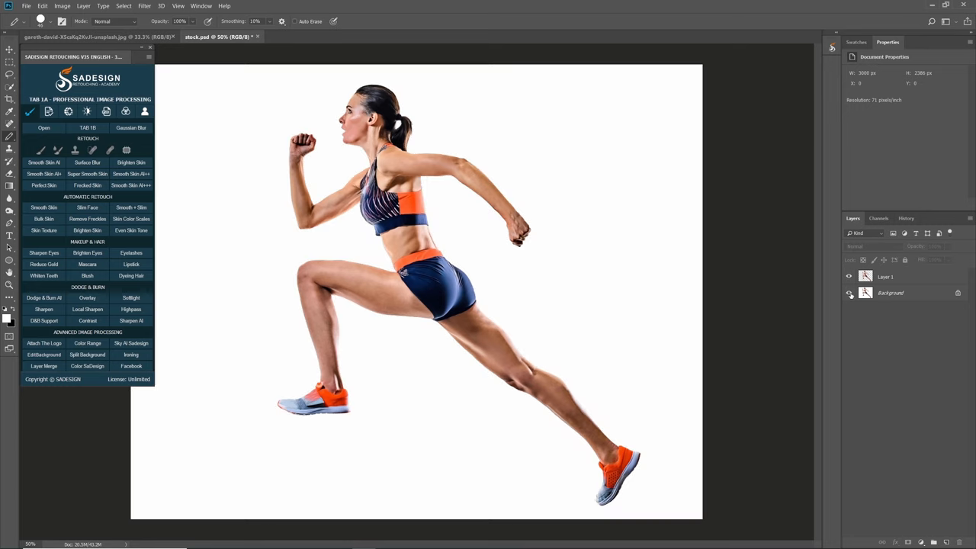
click(891, 293)
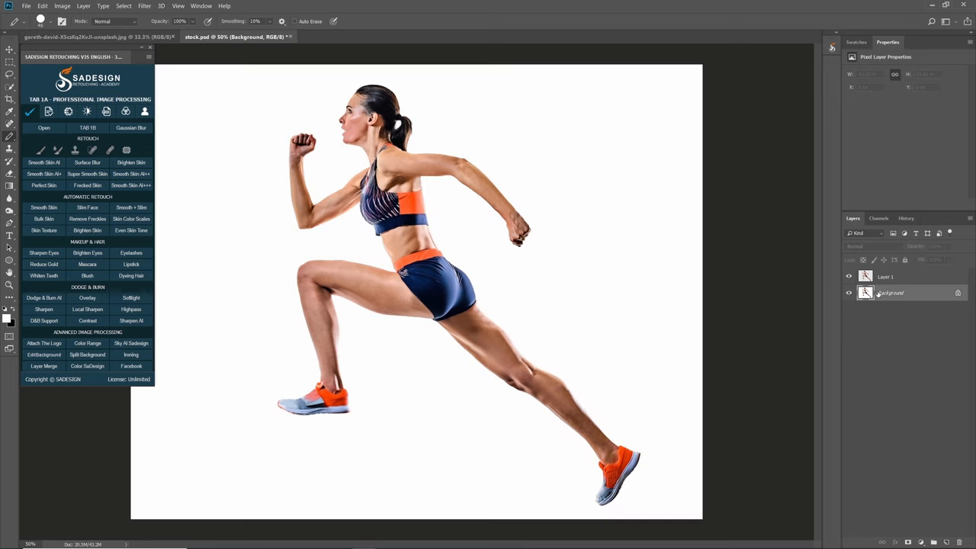
click(932, 542)
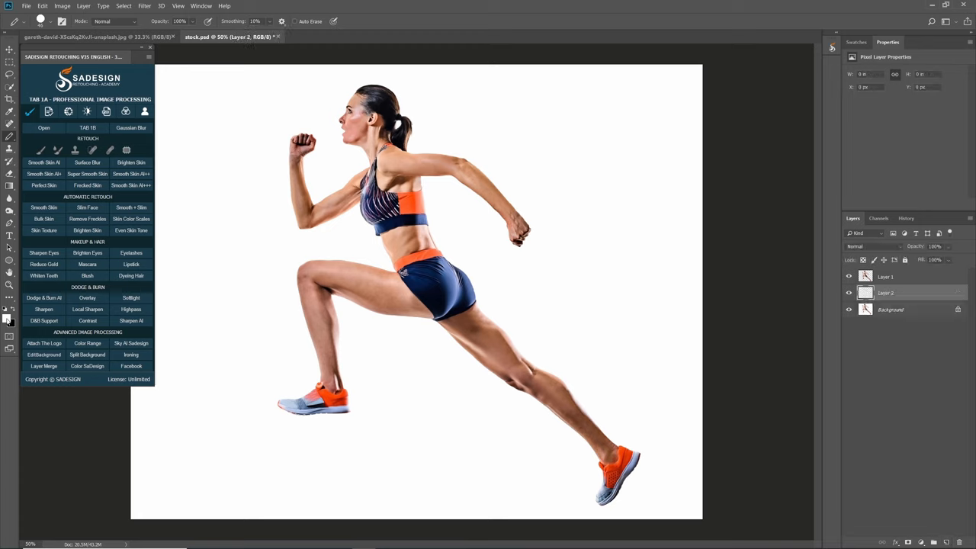
mouse_move(12, 322)
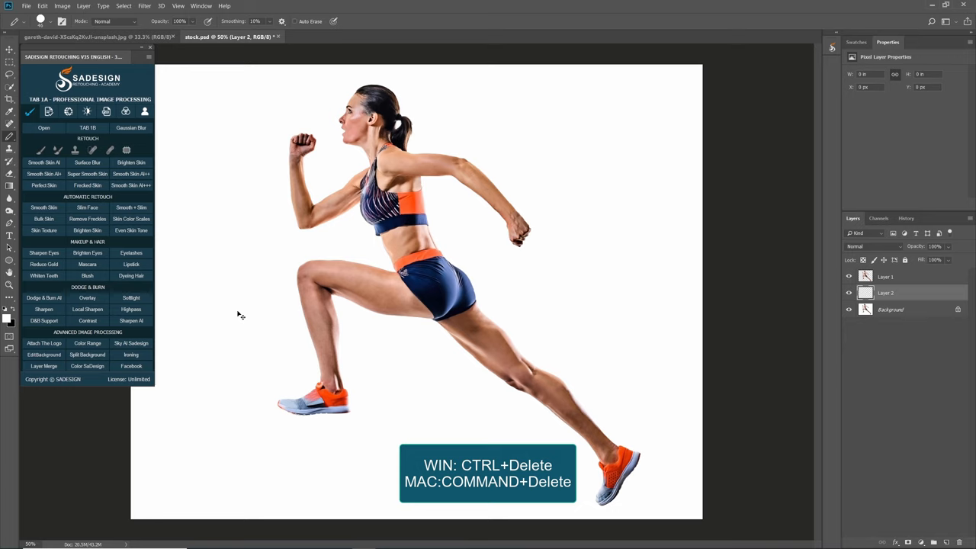
key(ctrl+Delete)
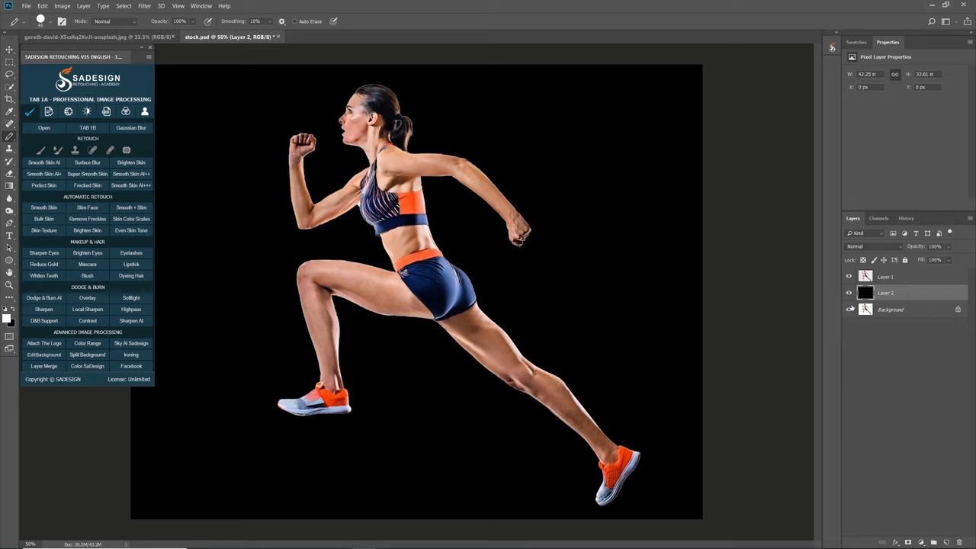
click(886, 276)
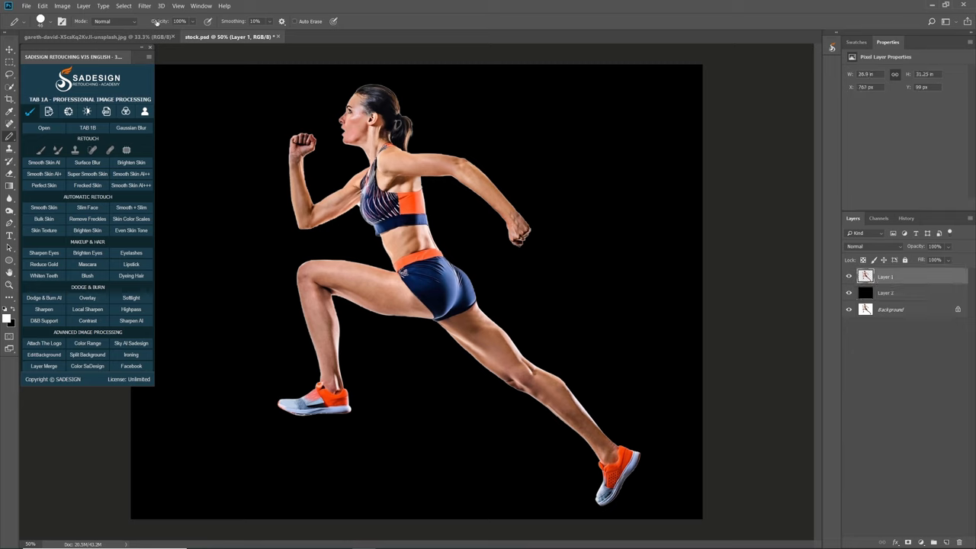
Step: Apply the Filter Gallery's Sketch > Photocopy filter with adjusted Darkness to the runner
click(144, 5)
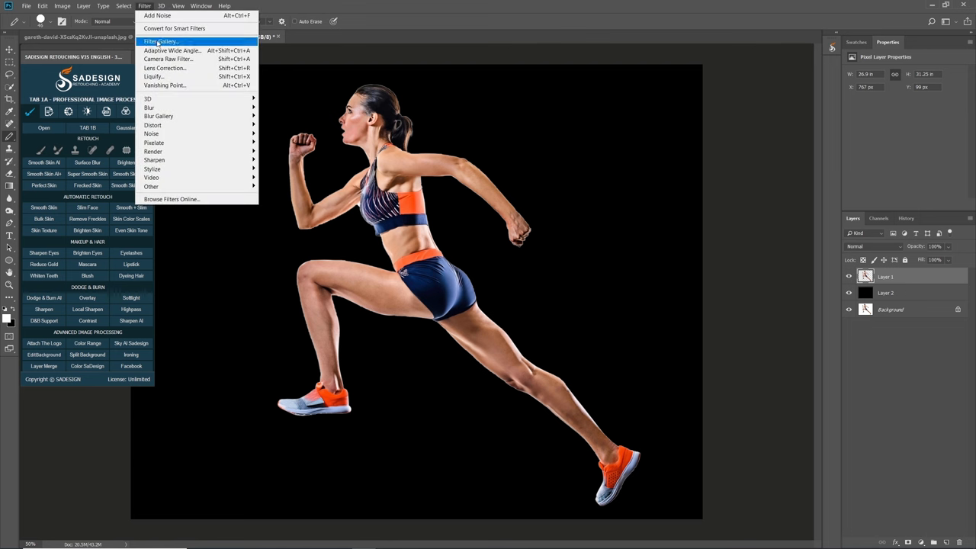
click(161, 41)
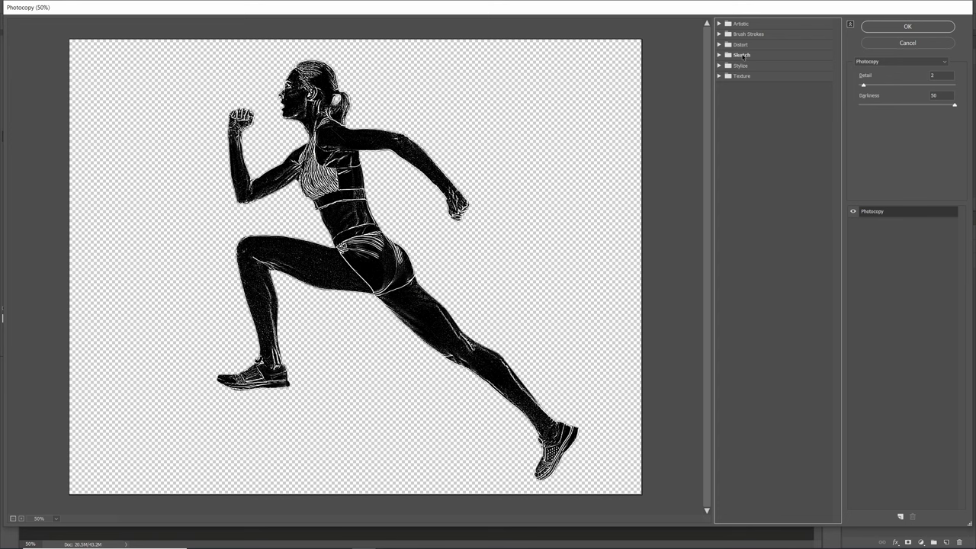
click(741, 55)
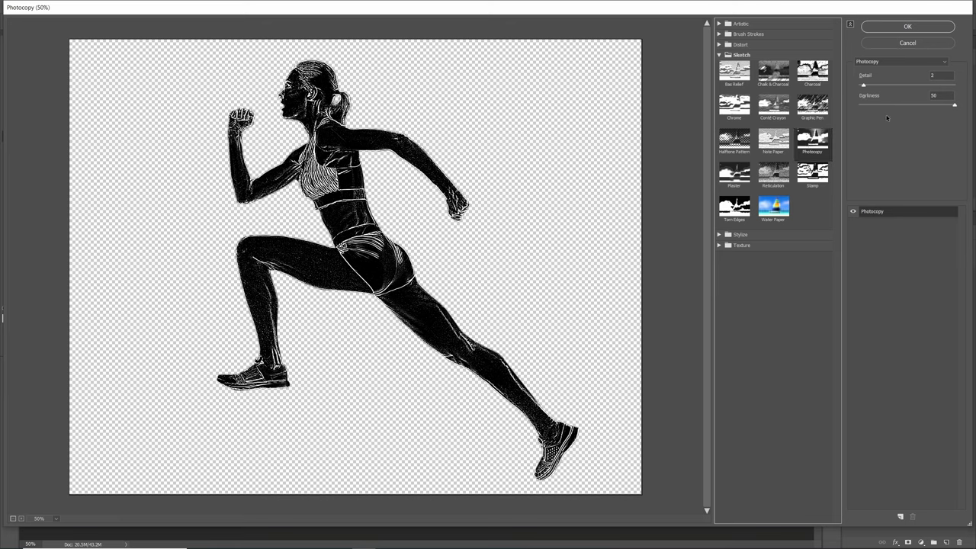
triple_click(933, 96)
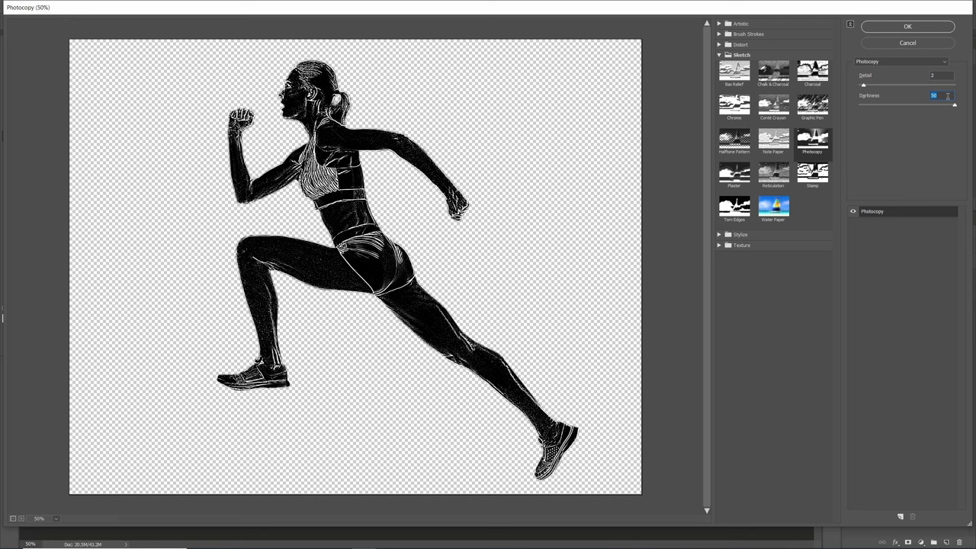
click(907, 26)
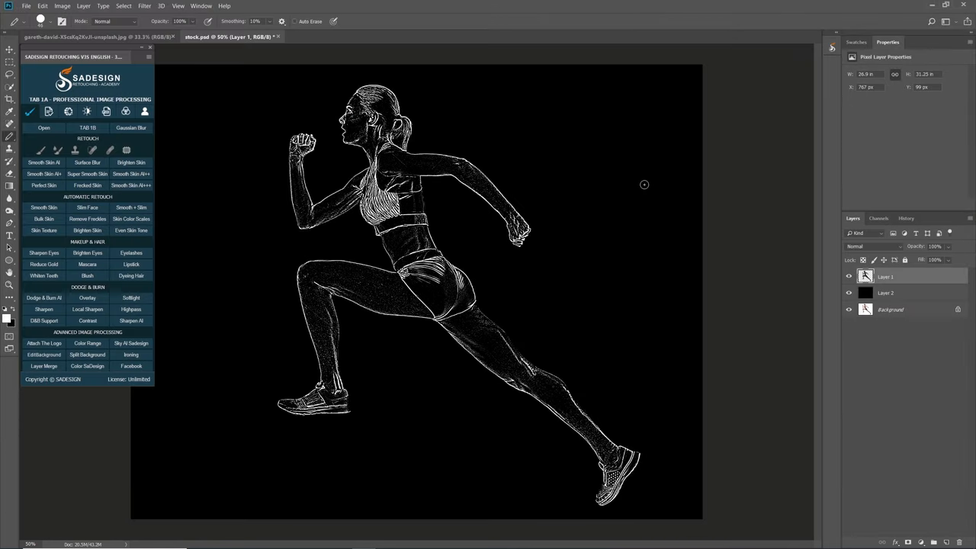
mouse_move(907, 293)
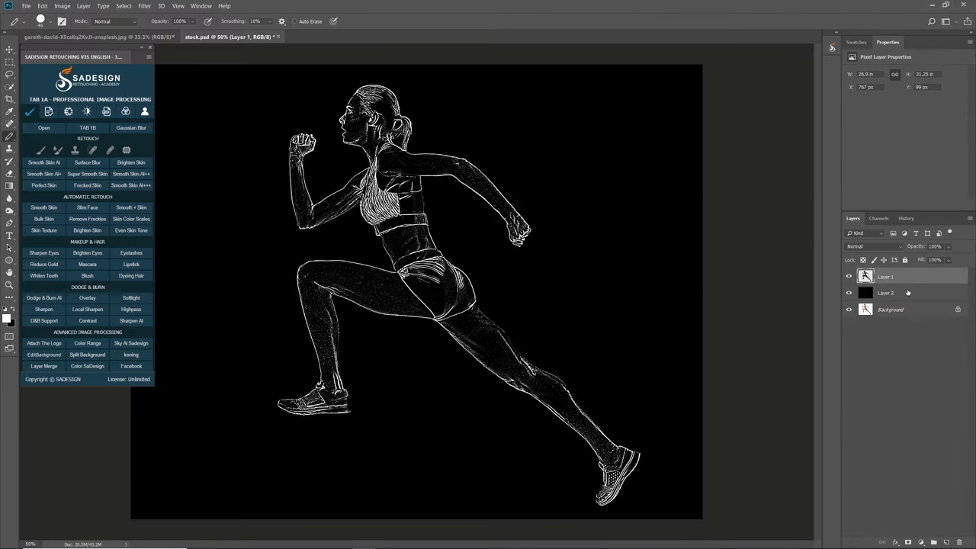
Step: Convert the sketch and black layers together into one smart object
right_click(885, 292)
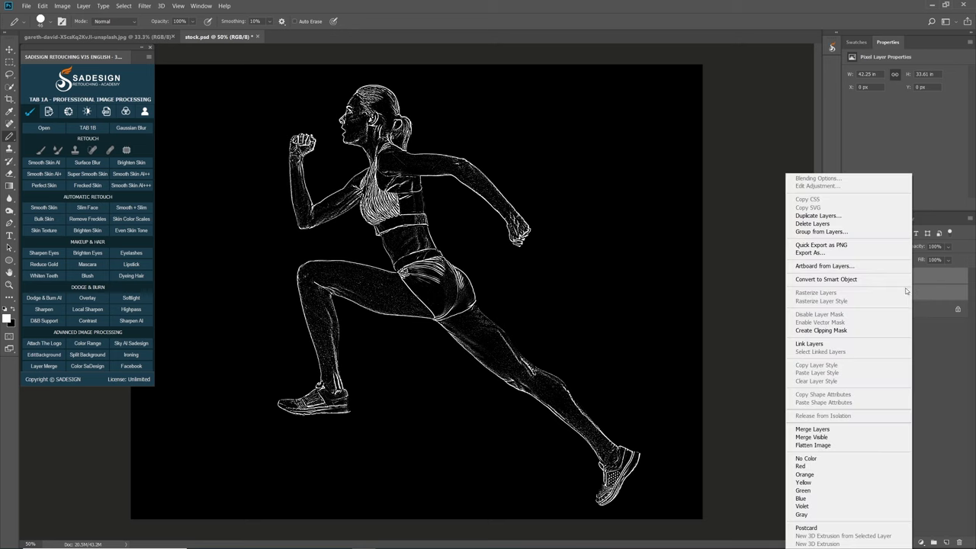
mouse_move(825, 278)
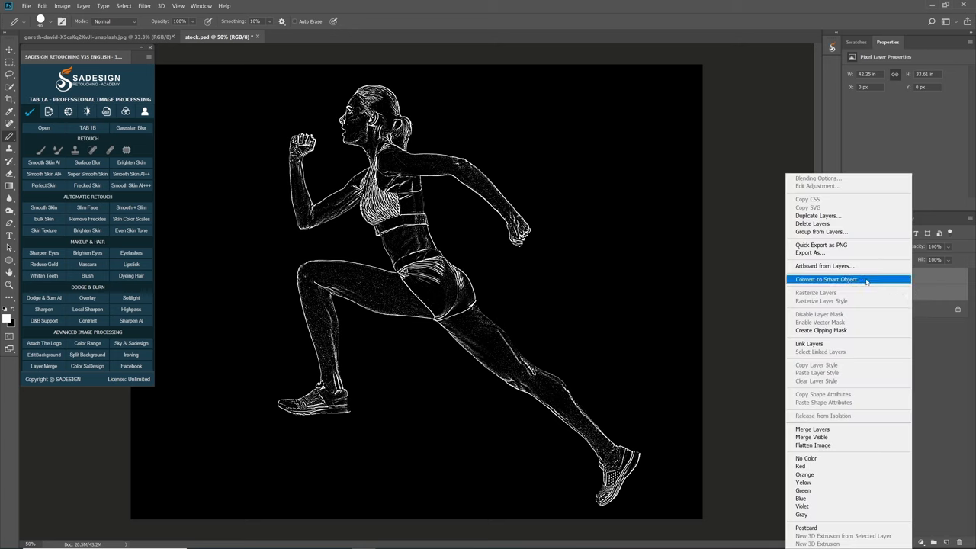
click(825, 278)
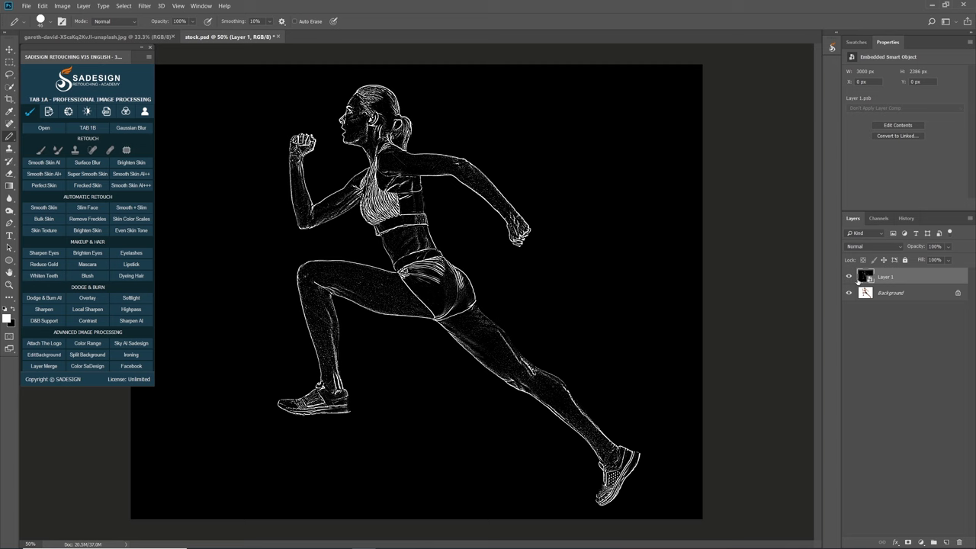
click(9, 49)
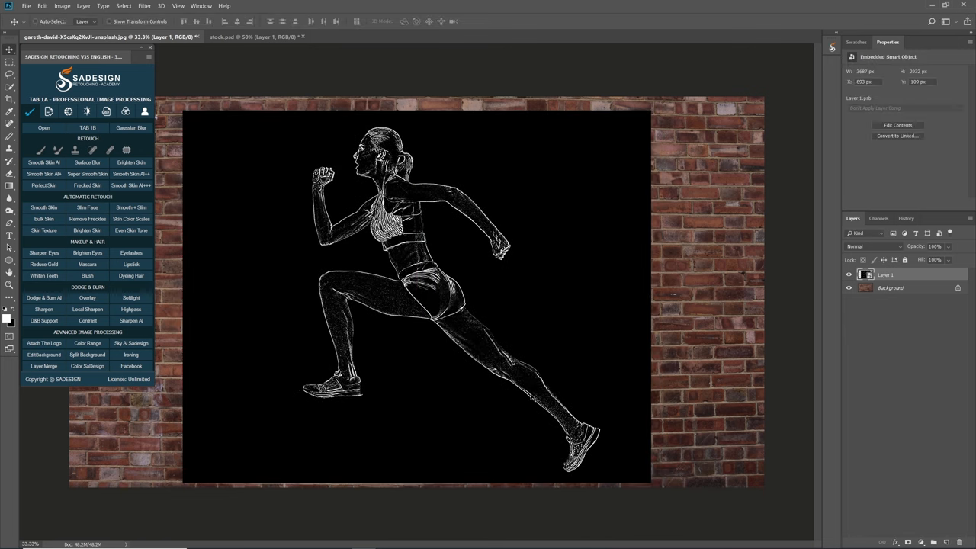
Step: Set the sketch layer's blend mode to Screen so the black drops out over the bricks
click(877, 246)
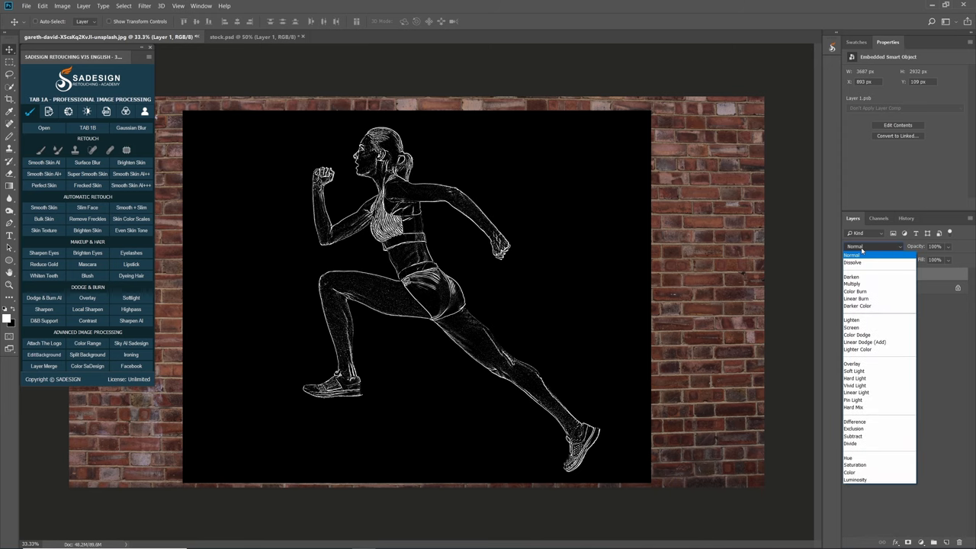
mouse_move(874, 328)
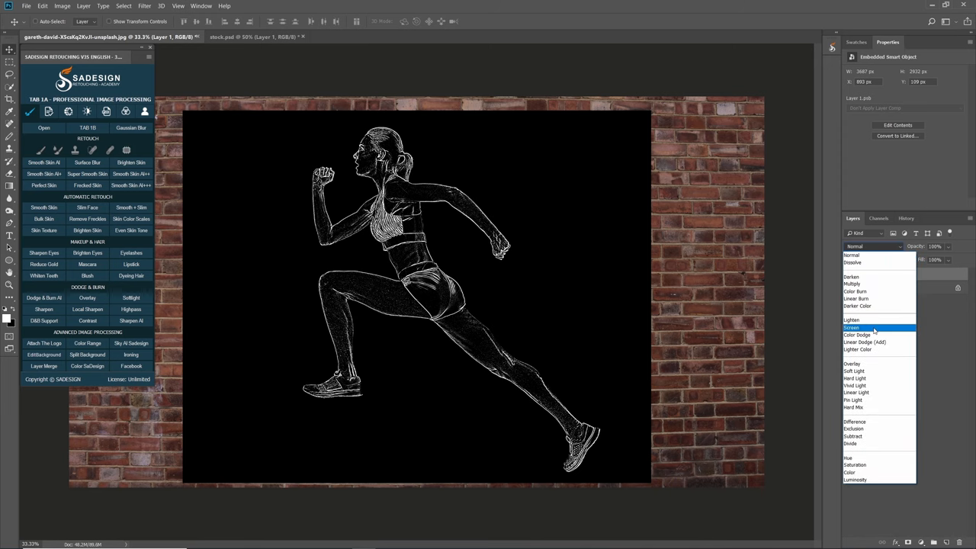
click(852, 328)
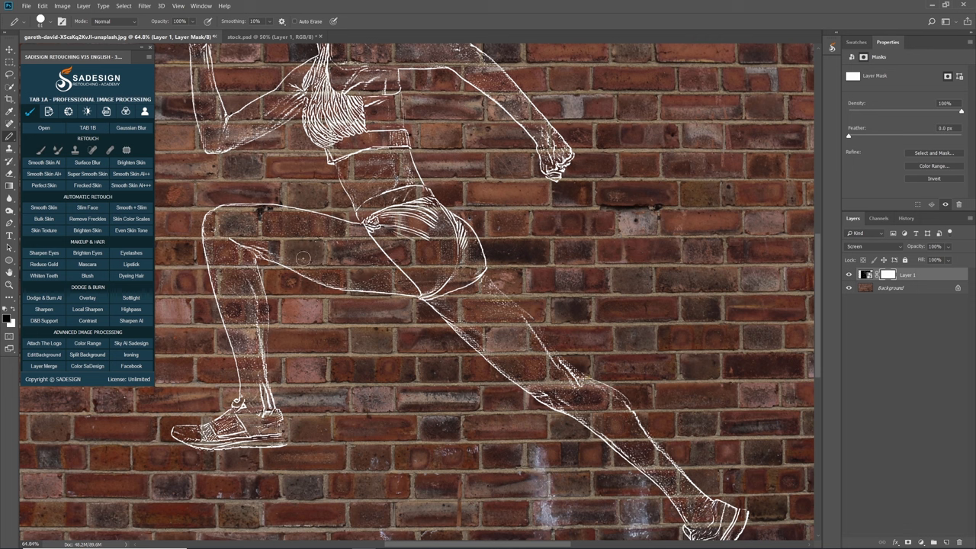
mouse_move(390, 282)
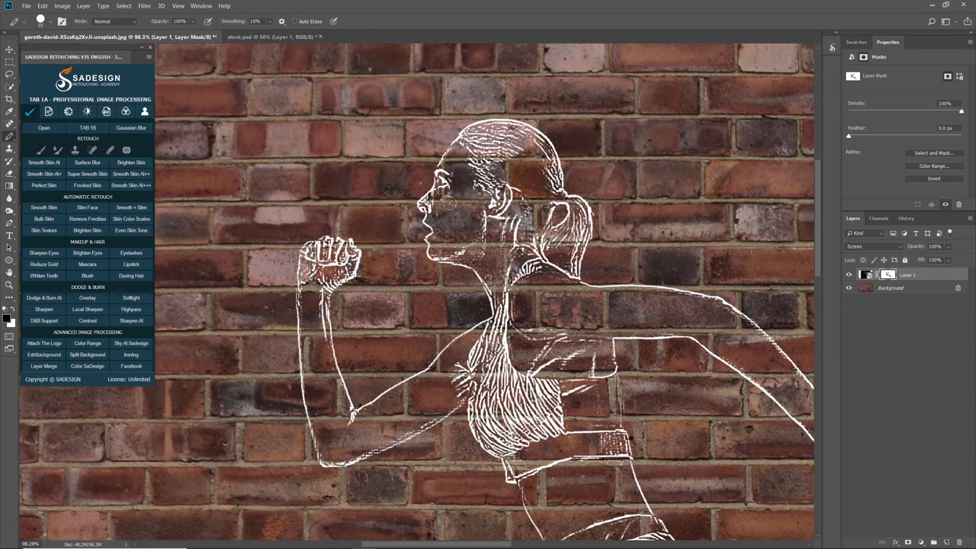
Step: Scroll the view while painting Layer 1's mask to break up the chalk lines
scroll(down, 3)
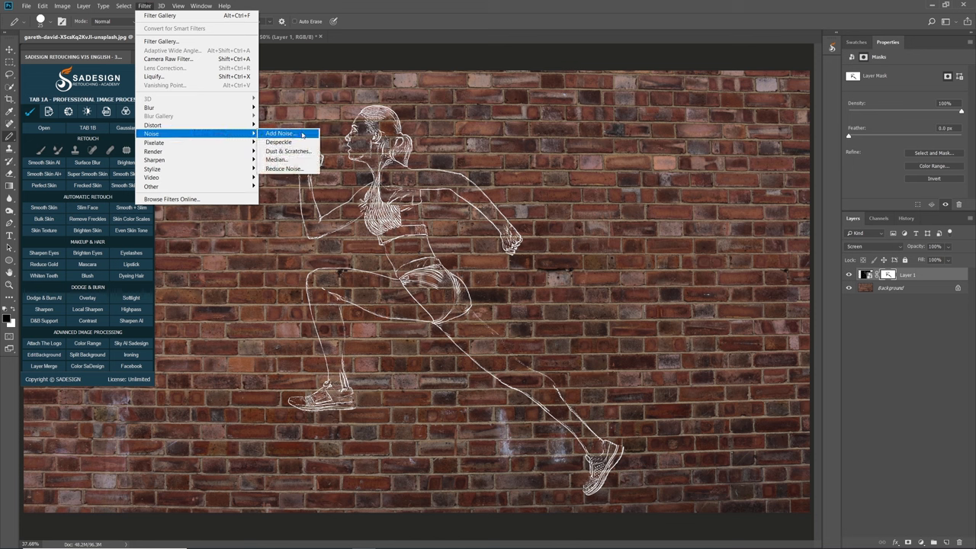
Step: Add about 151% Gaussian noise to the mask, comparing with Preview off and on
click(280, 133)
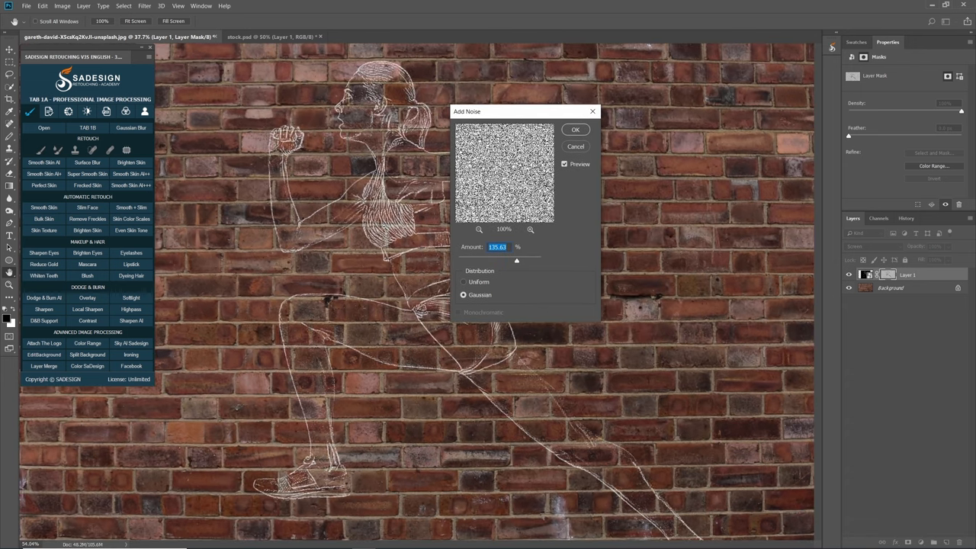
drag(517, 261, 520, 261)
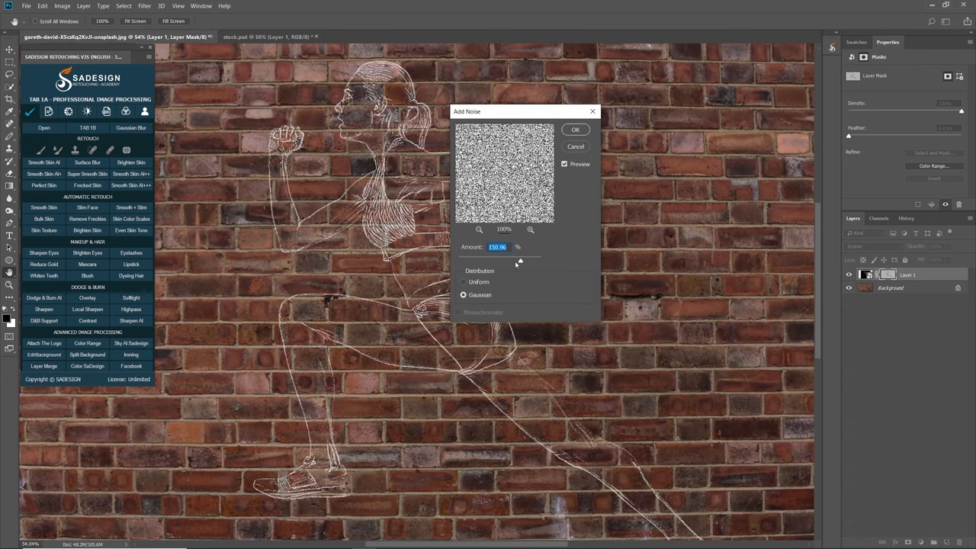
click(565, 164)
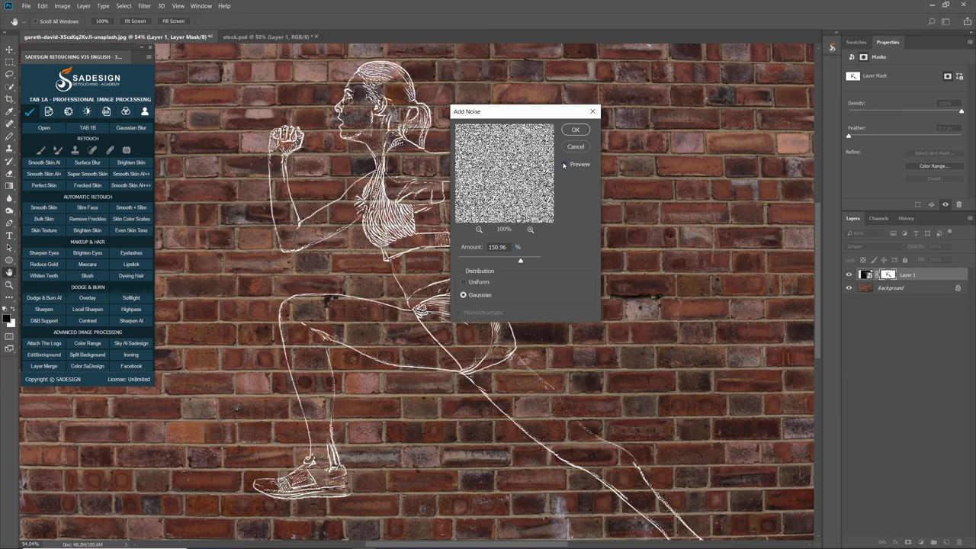
click(564, 164)
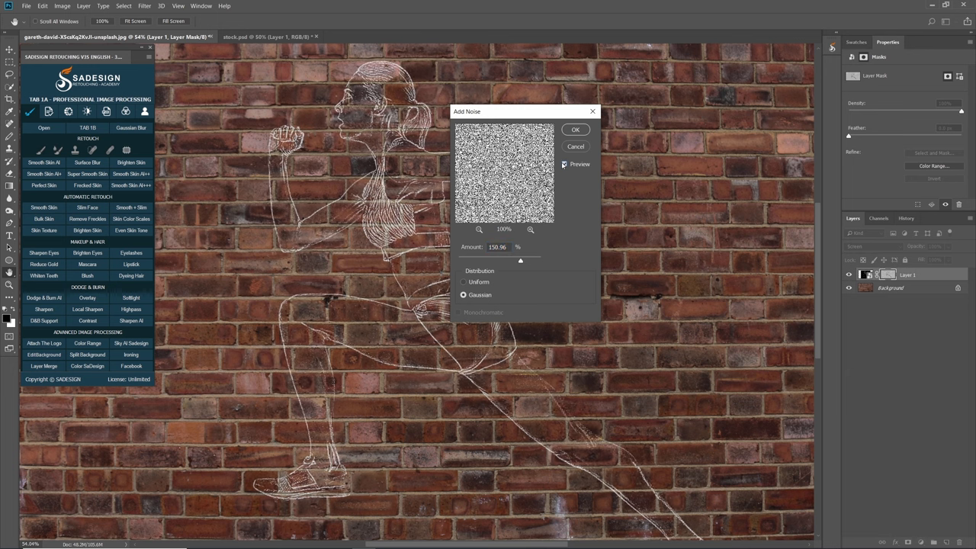
click(575, 130)
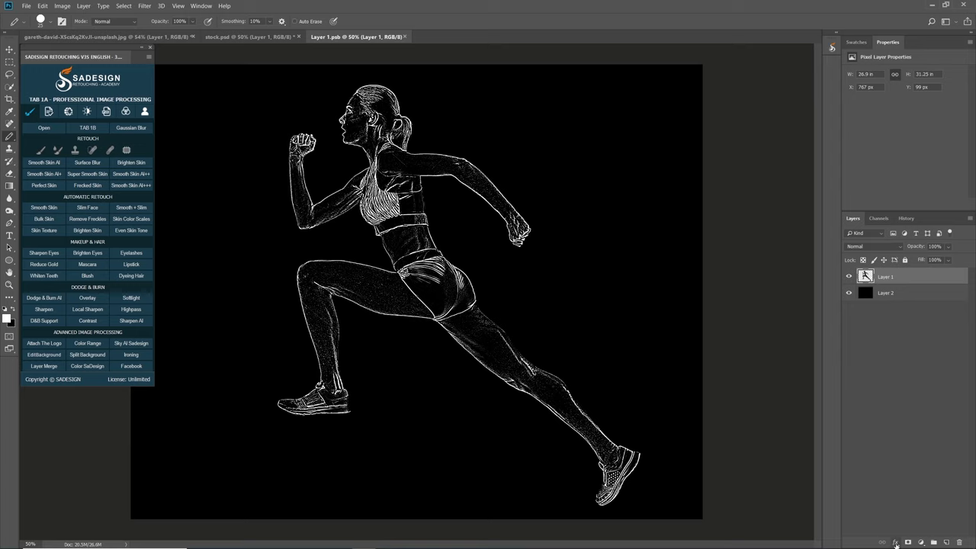
mouse_move(897, 277)
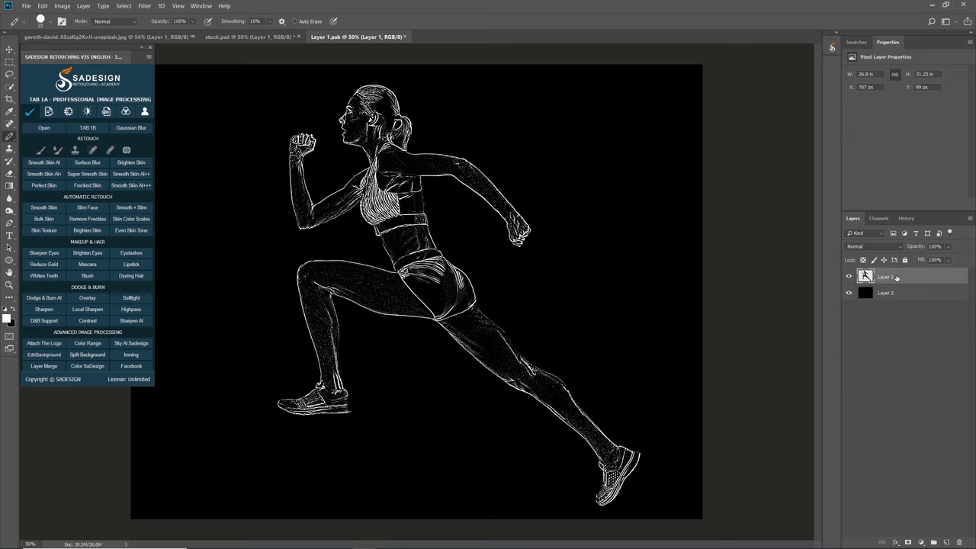
Step: Give the runner layer a 2 px white inside Stroke in Dissolve at 34% opacity
right_click(886, 277)
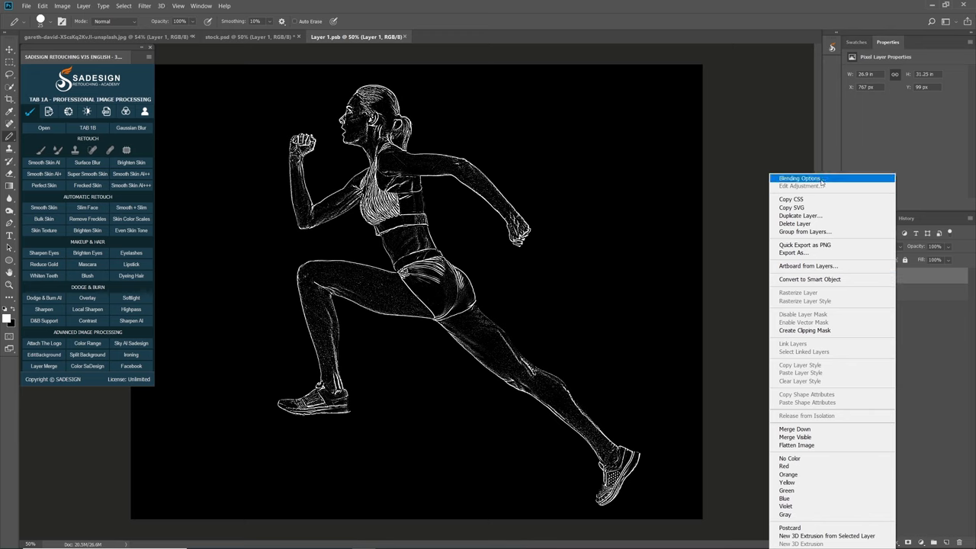
click(799, 178)
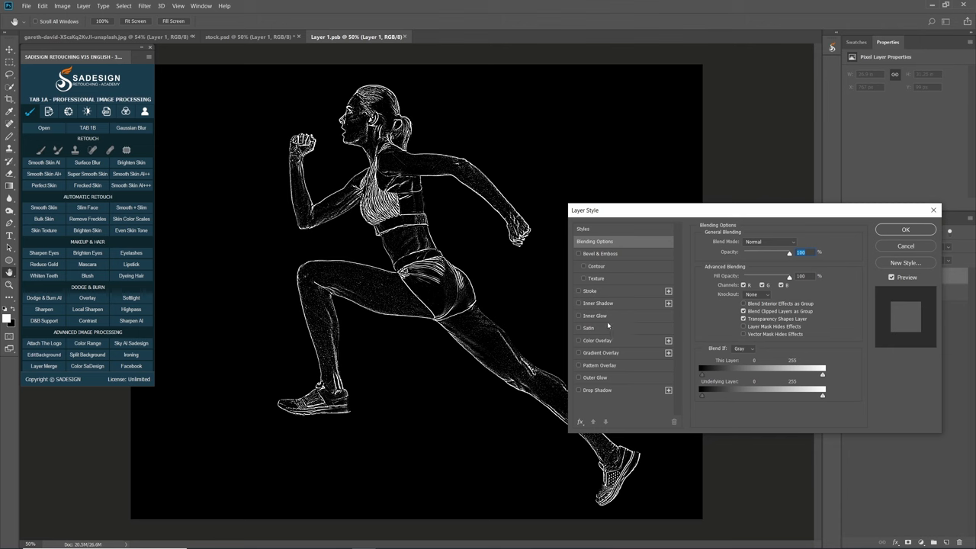
click(589, 291)
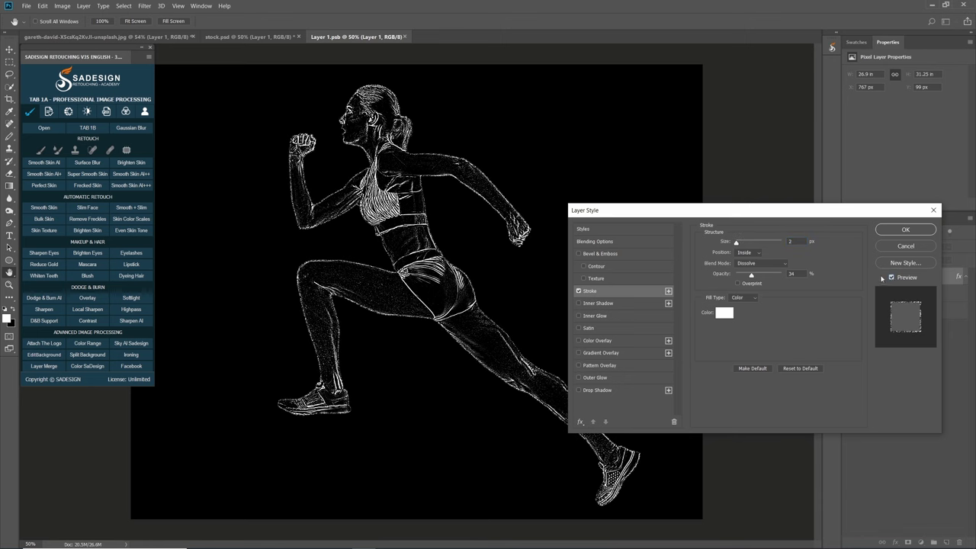
click(761, 263)
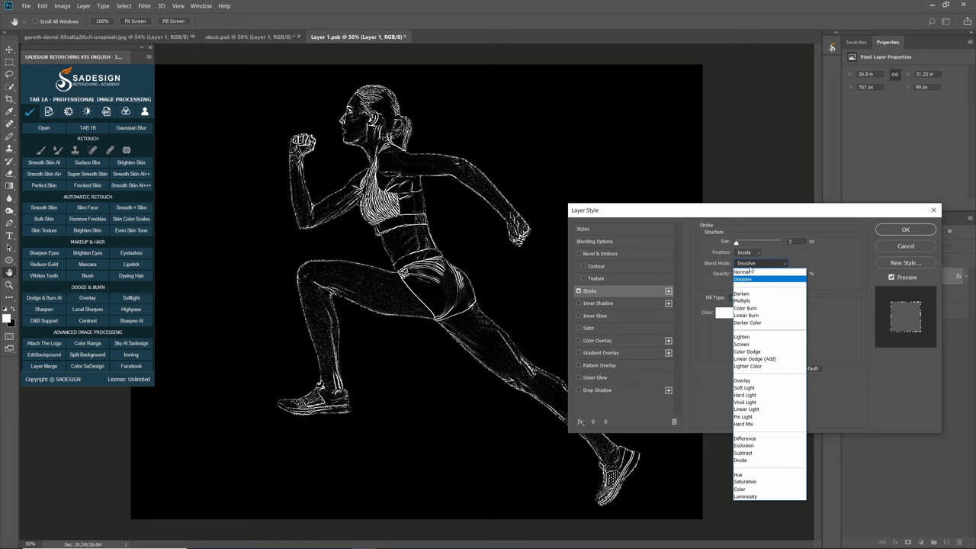
click(725, 312)
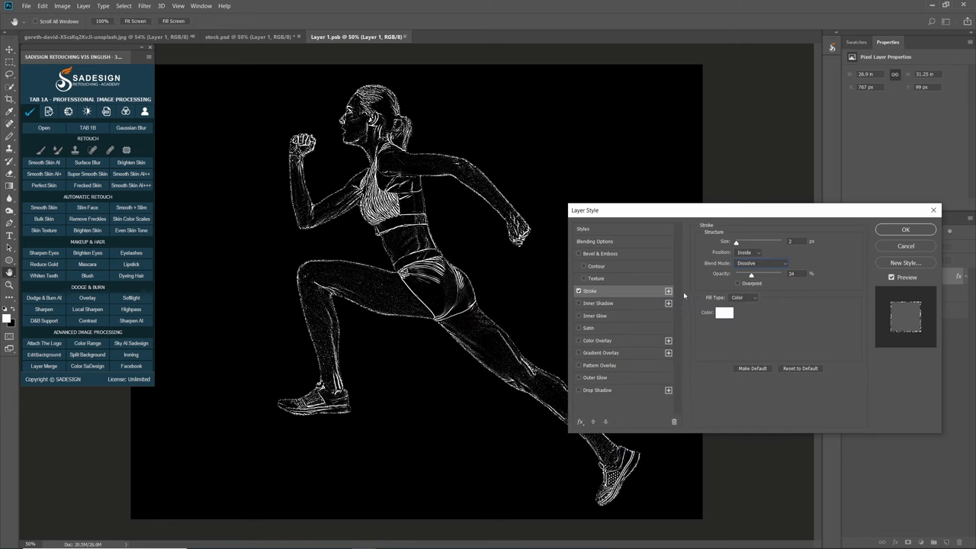
click(892, 276)
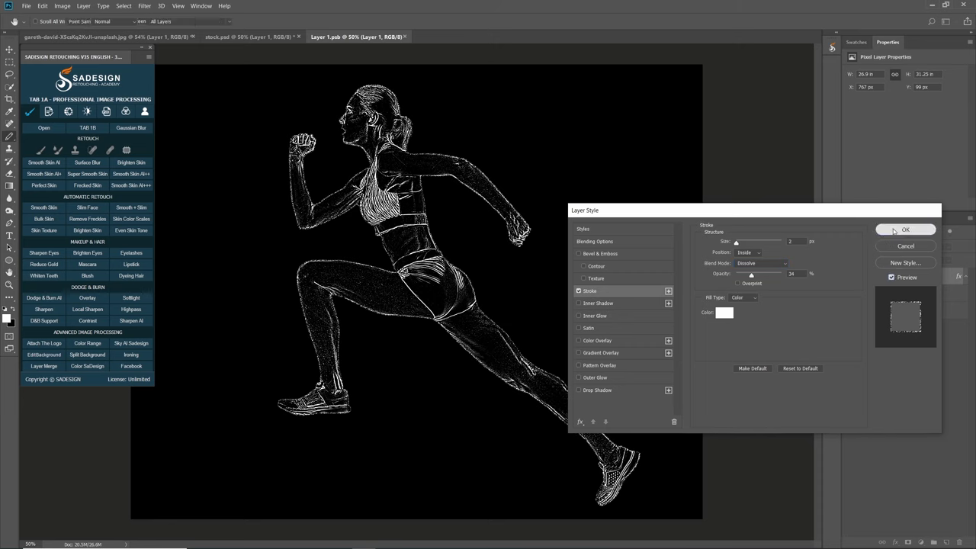
click(906, 230)
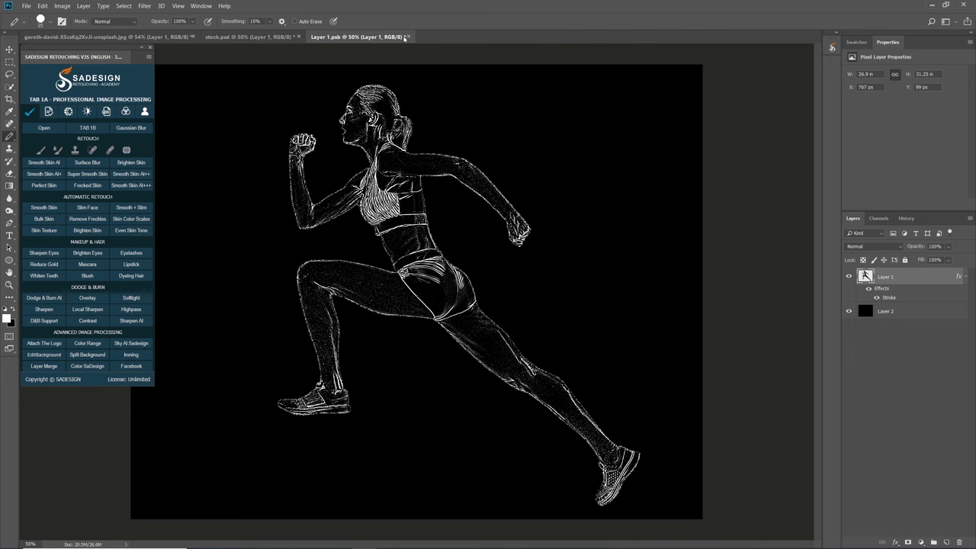
Step: Close Layer 1.psb and save its changes
click(409, 37)
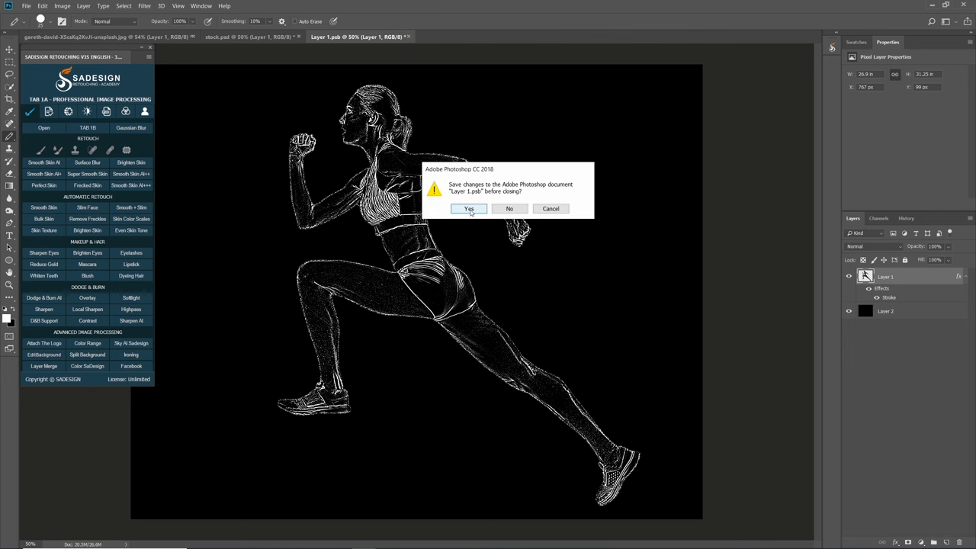
click(469, 208)
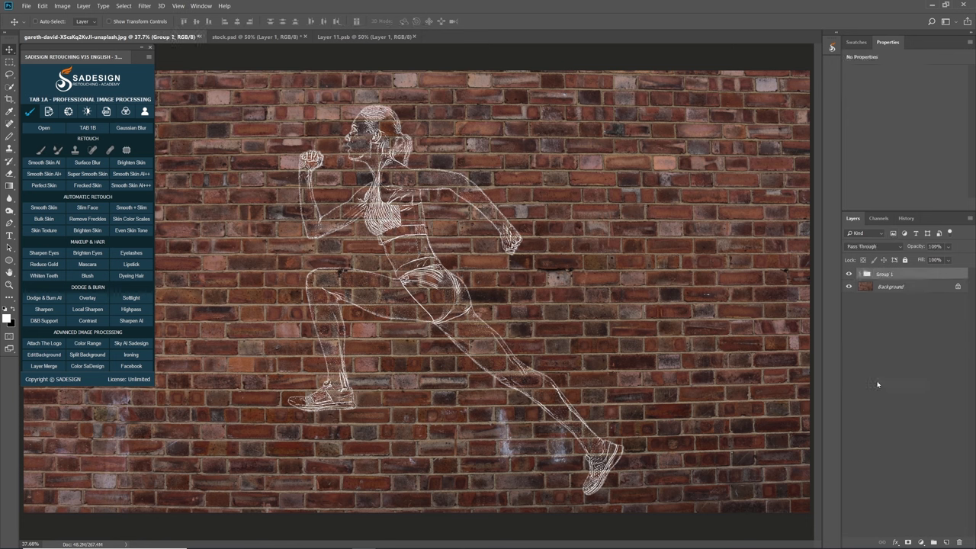
Step: Hide and reshow Group 1 to compare the wall with and without the chalk runner
click(849, 274)
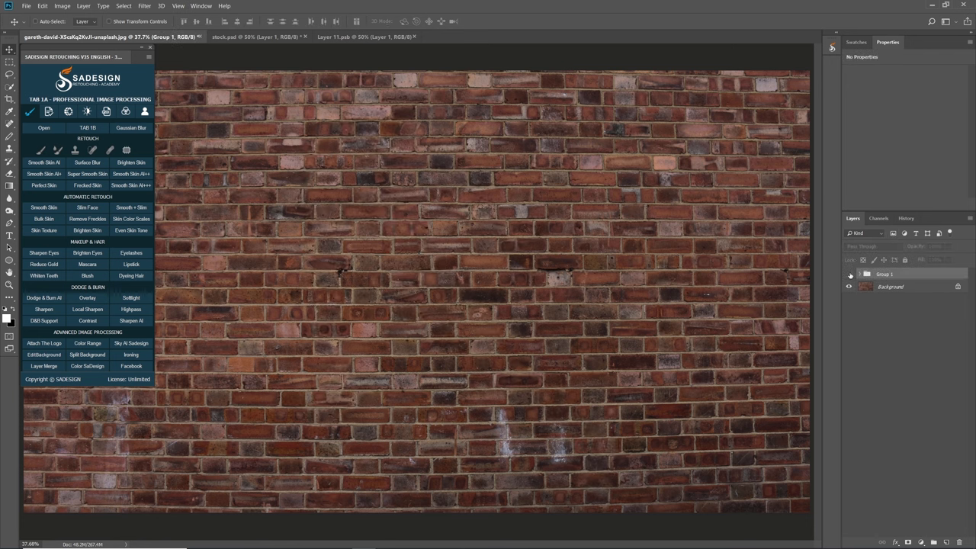
click(849, 274)
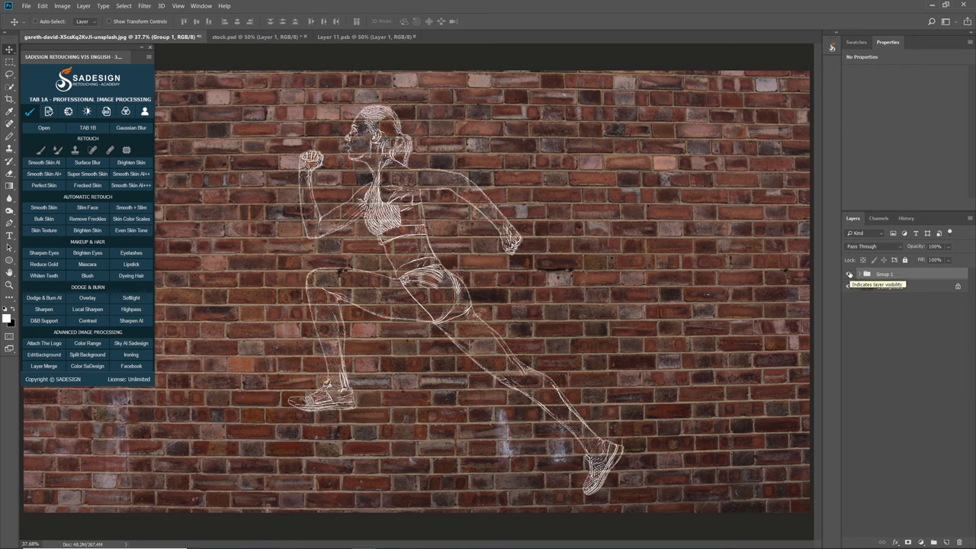